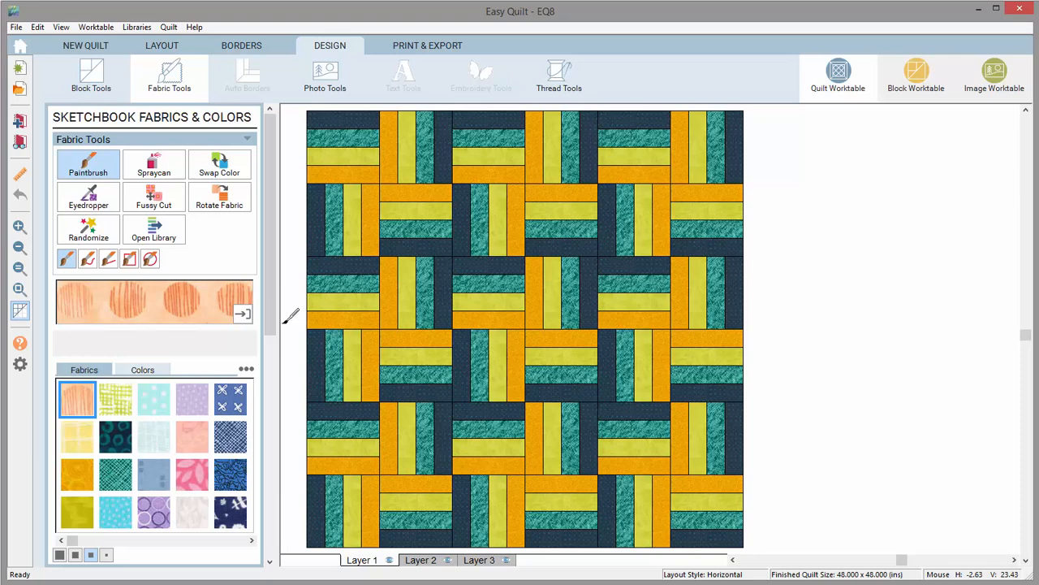
# Activate the Randomize tool to show its Modify Color and Map to Sketchbook options.
pyautogui.click(88, 230)
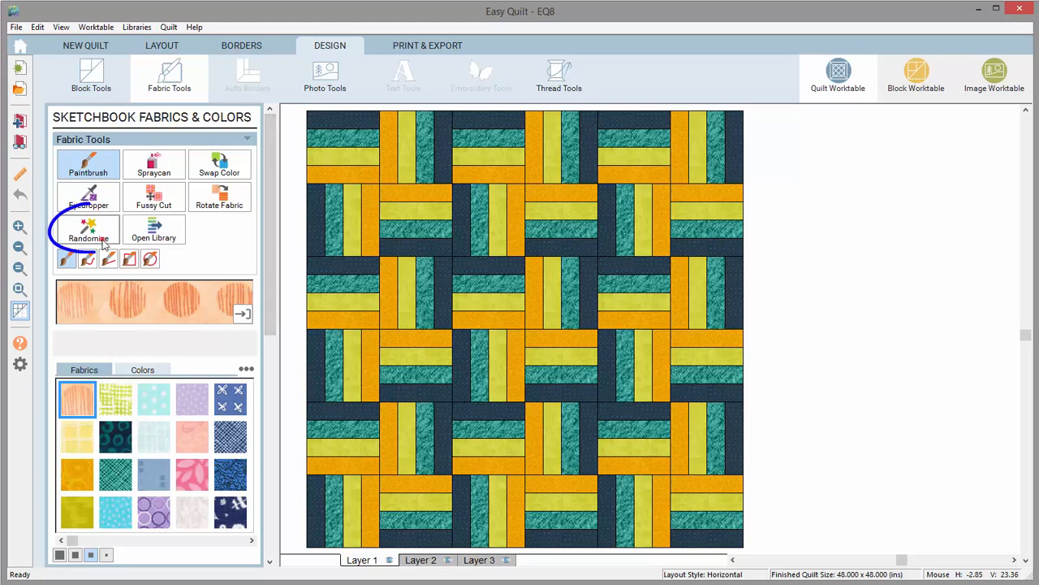
pyautogui.click(88, 231)
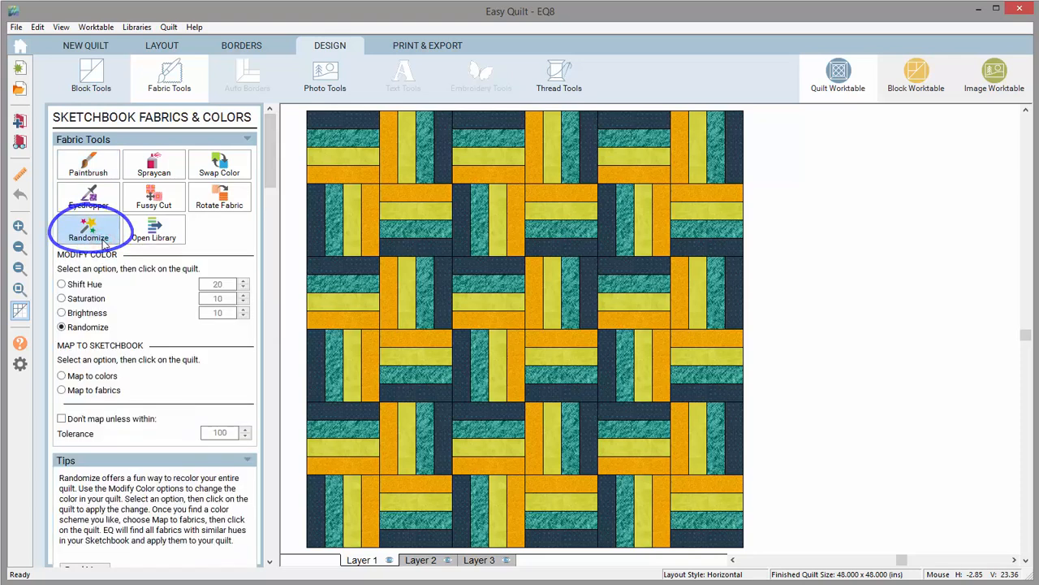
pyautogui.click(87, 230)
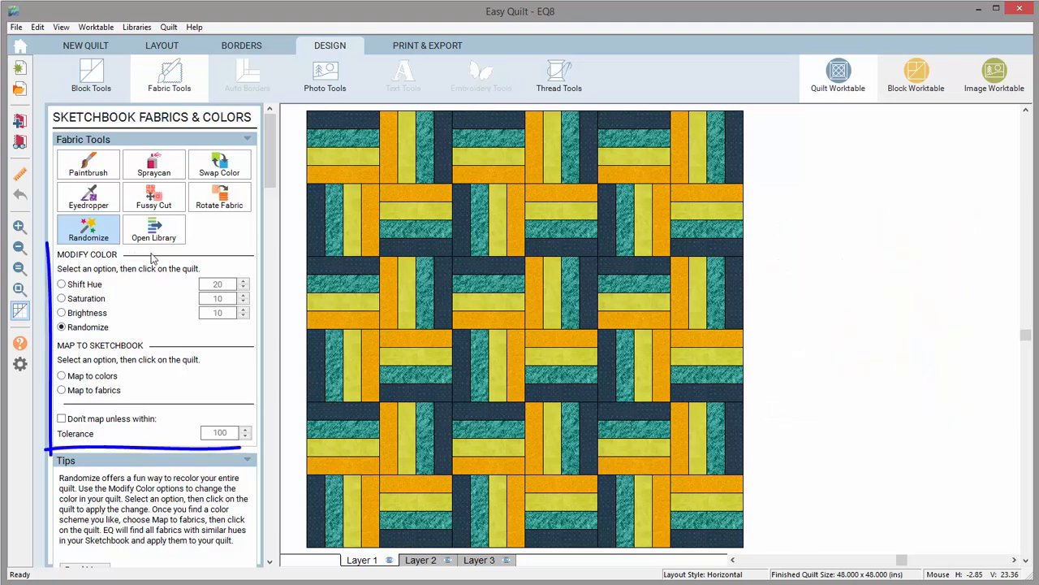
# Randomize the quilt's colours four times, ending with cream, magenta and dark brown.
pyautogui.click(417, 282)
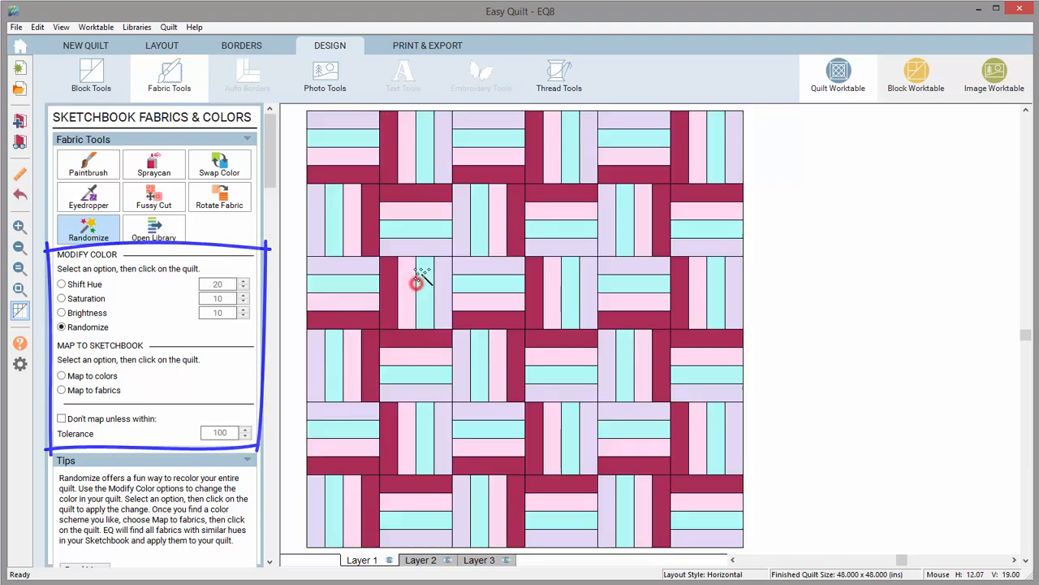
pyautogui.click(416, 283)
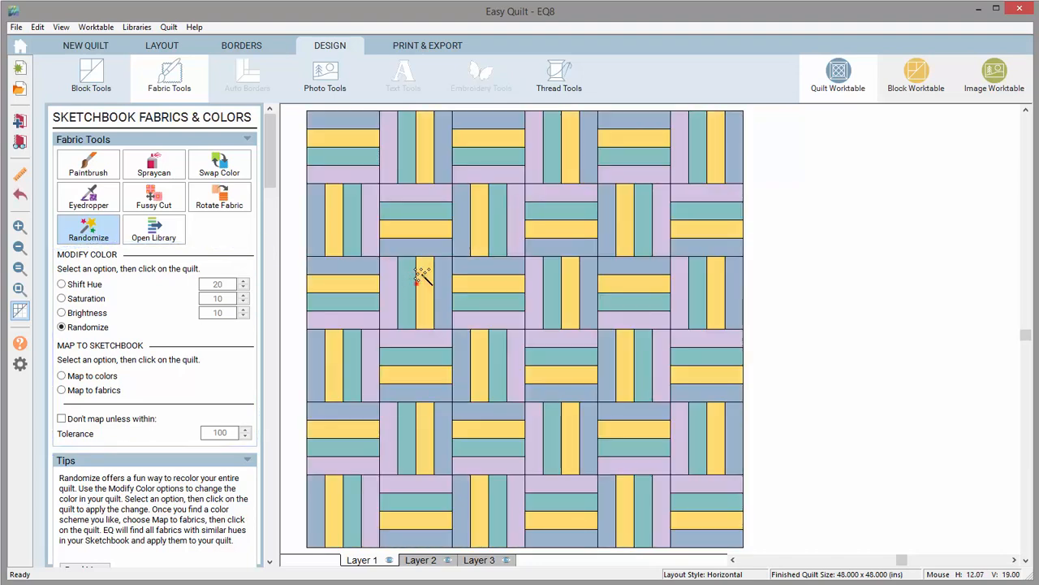
pyautogui.click(422, 276)
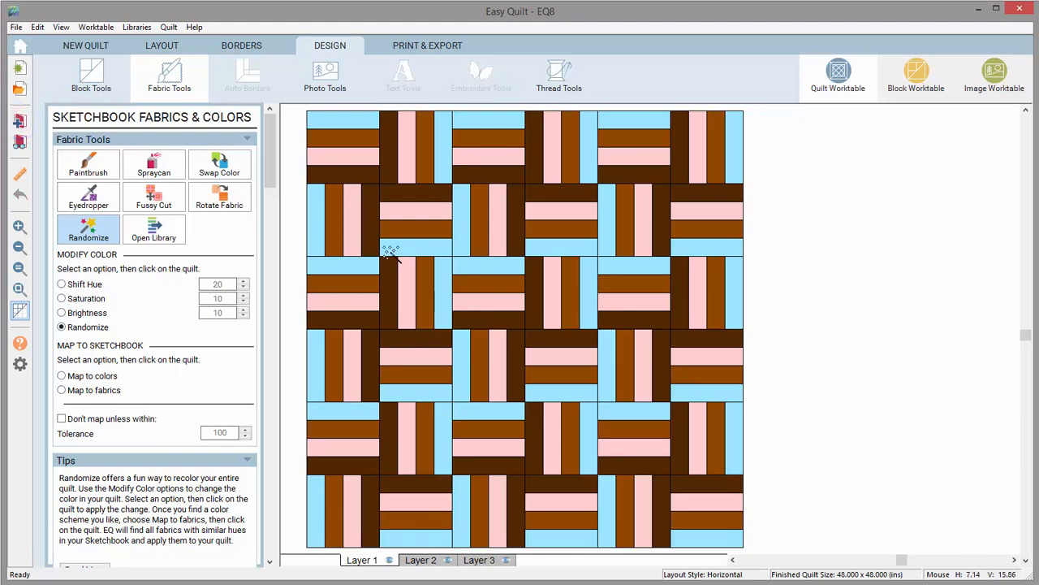
pyautogui.click(392, 264)
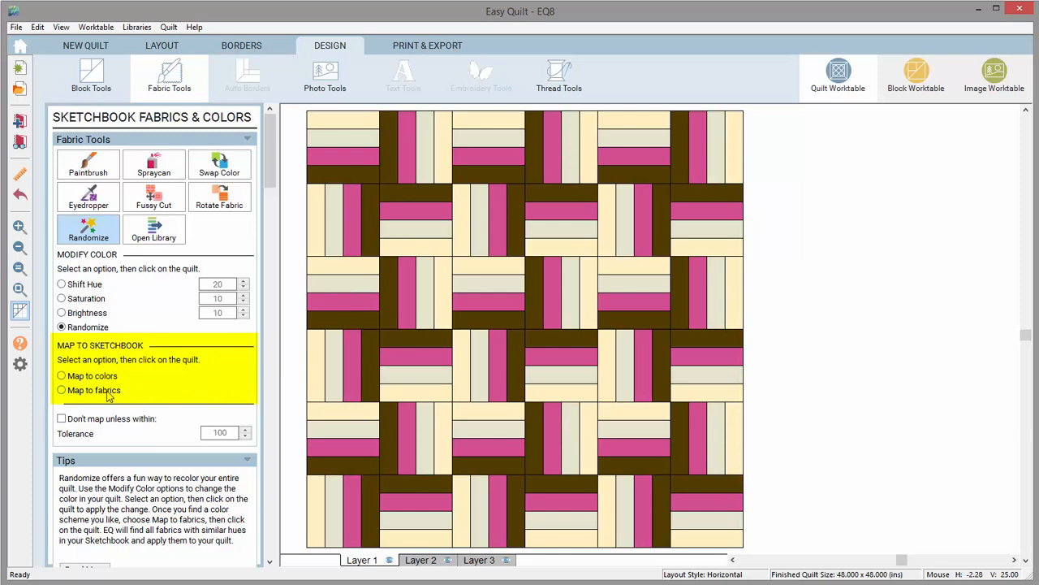
# Map the random colours to cream, purple print and navy sketchbook fabrics.
pyautogui.click(61, 390)
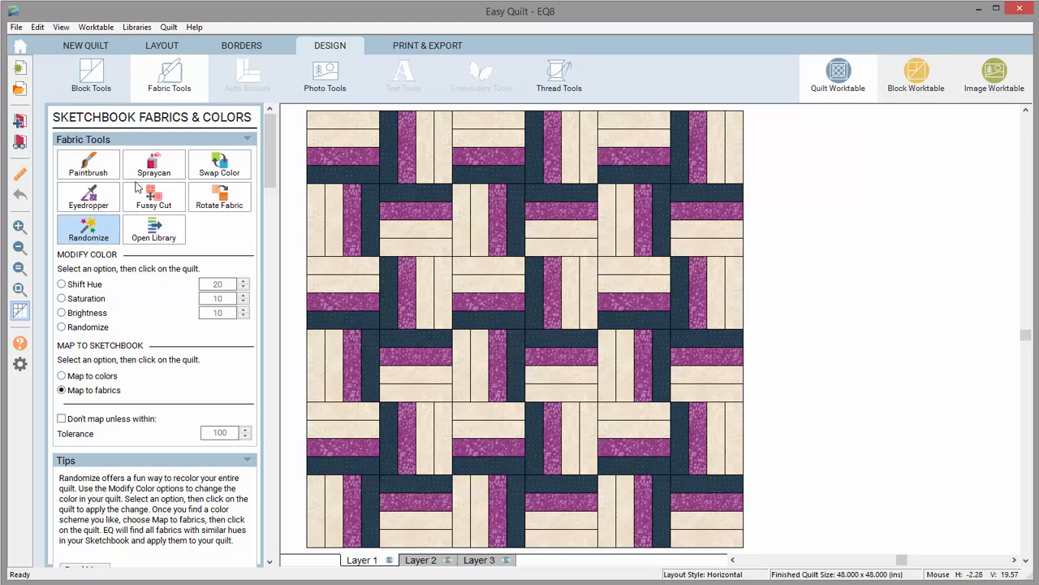
pyautogui.moveTo(364, 277)
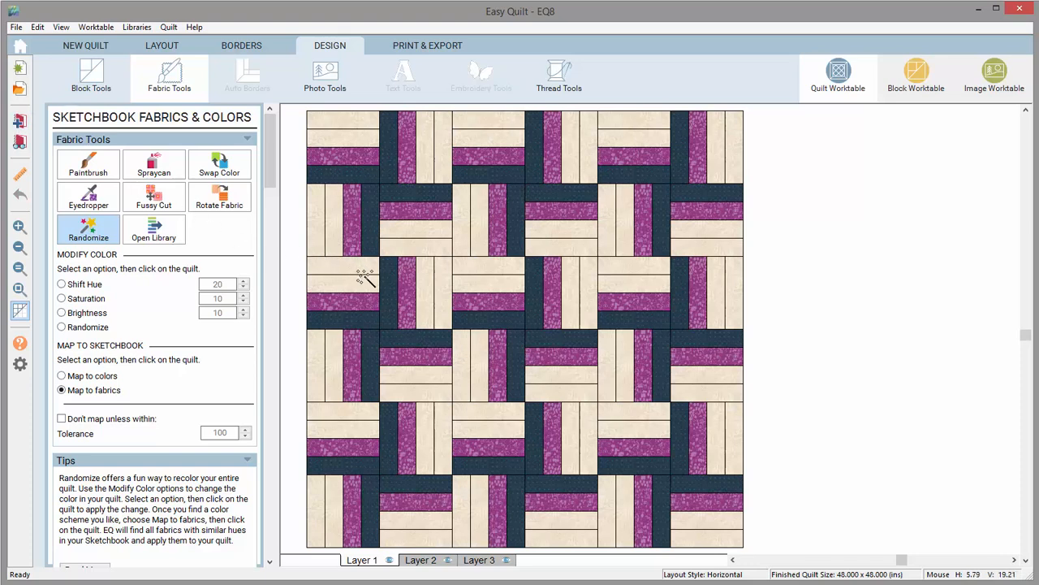